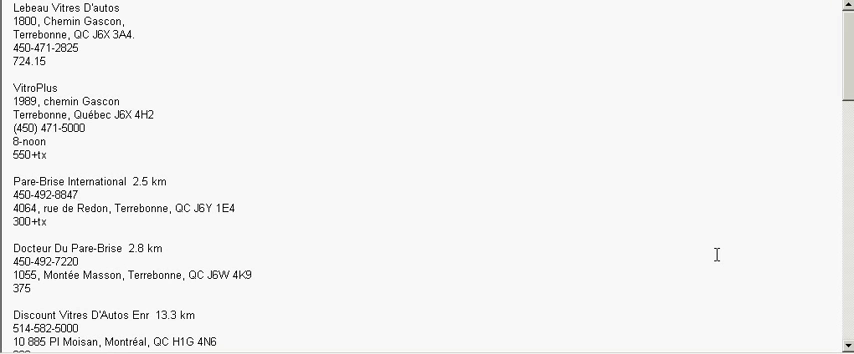
pyautogui.click(76, 196)
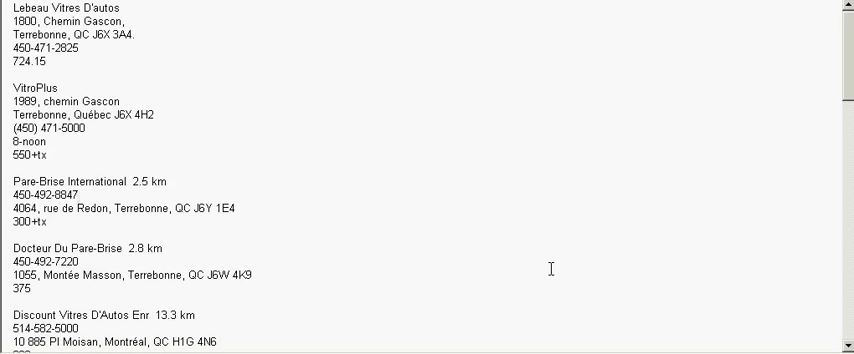
pyautogui.click(80, 194)
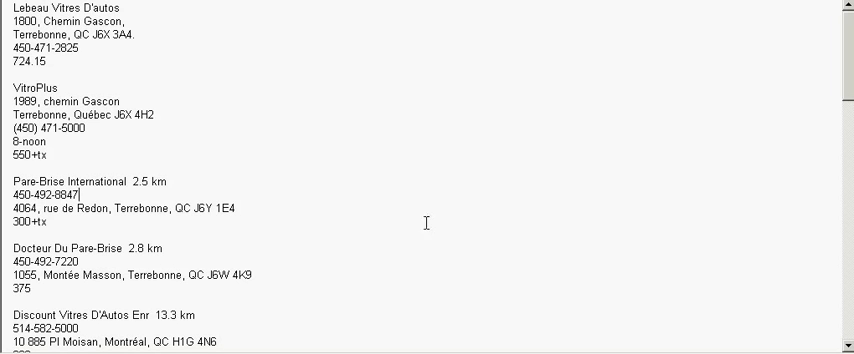
pyautogui.moveTo(268, 160)
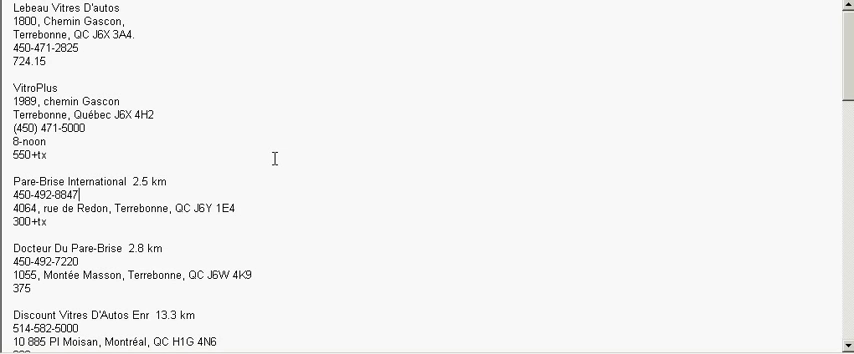
pyautogui.moveTo(96, 88)
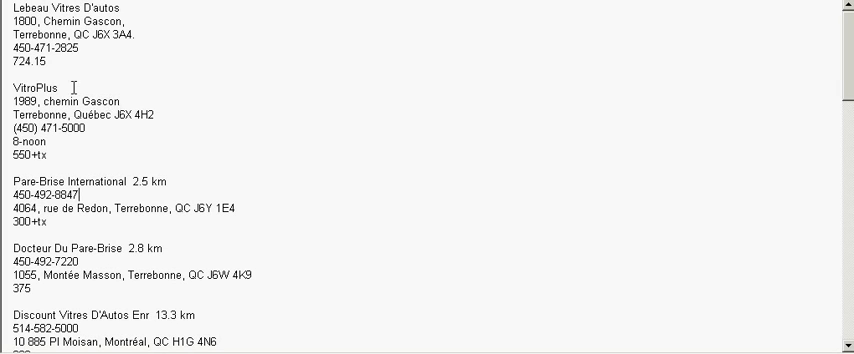
pyautogui.doubleClick(40, 88)
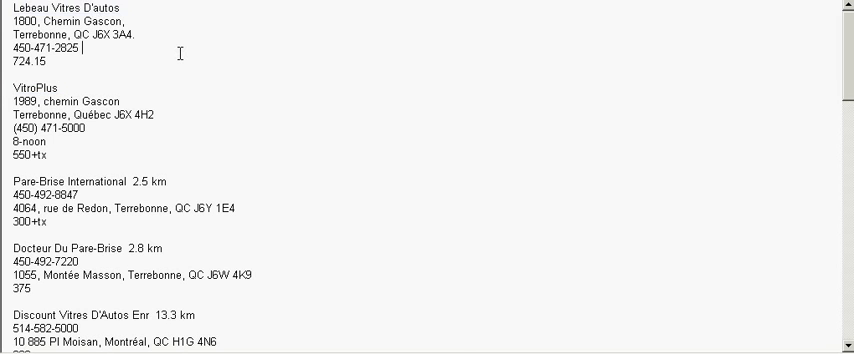
pyautogui.moveTo(148, 8)
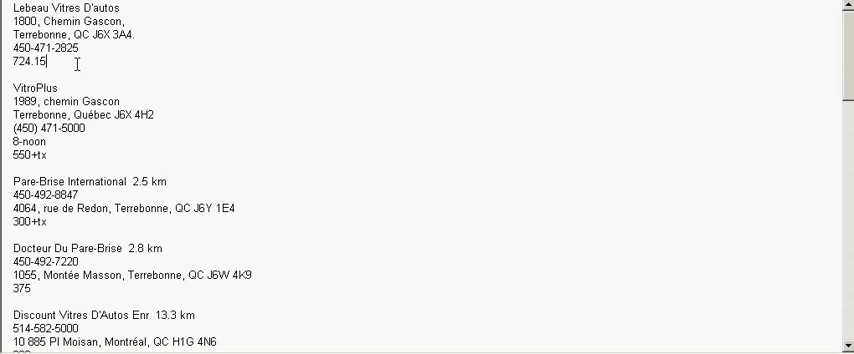
pyautogui.doubleClick(24, 66)
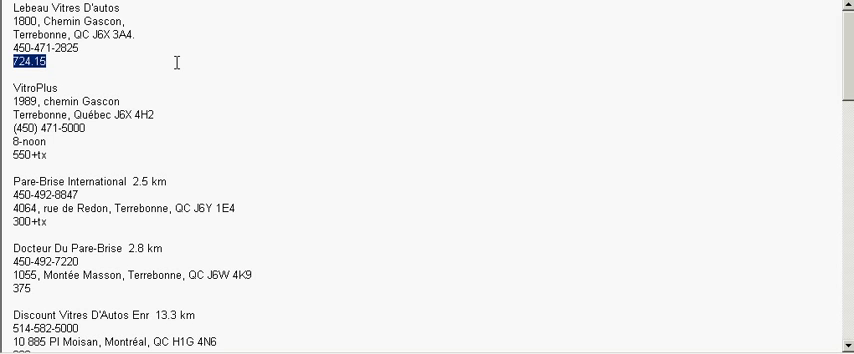
pyautogui.moveTo(138, 8)
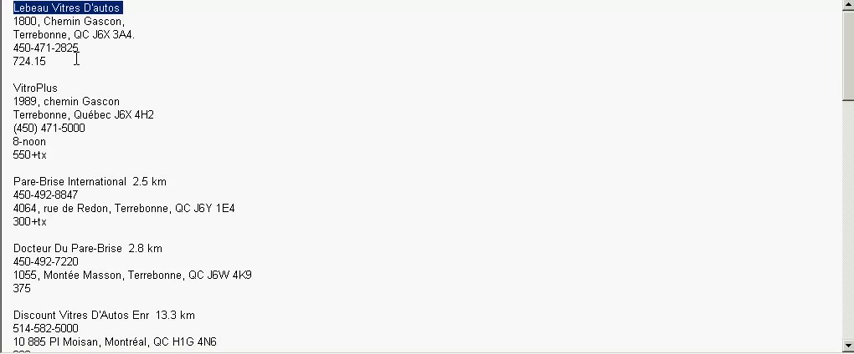
pyautogui.doubleClick(20, 62)
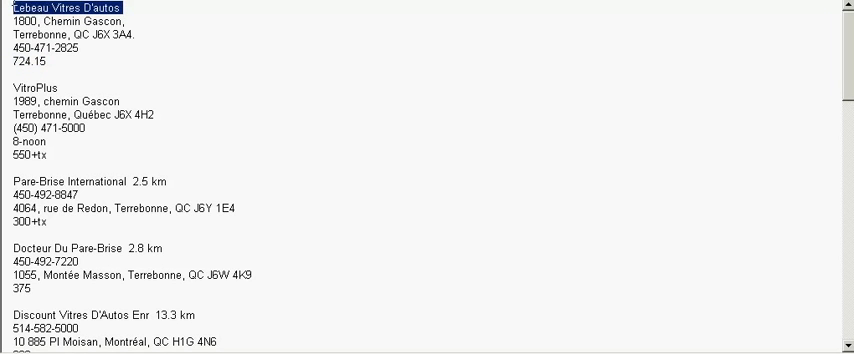
pyautogui.click(62, 88)
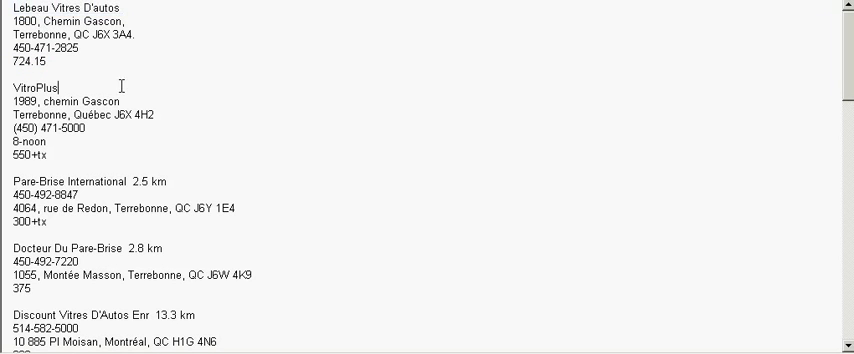
pyautogui.doubleClick(34, 88)
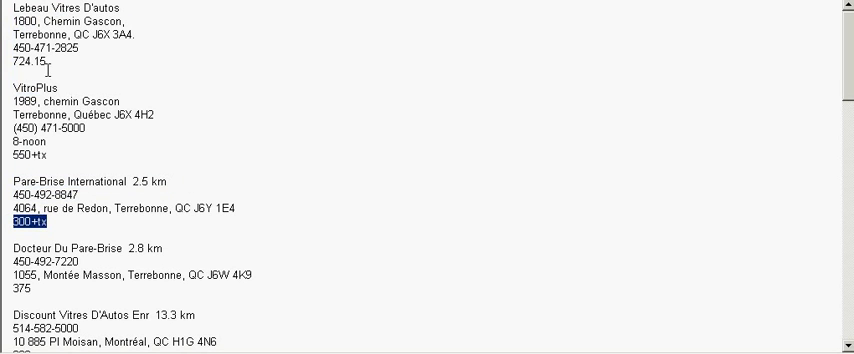
pyautogui.doubleClick(24, 58)
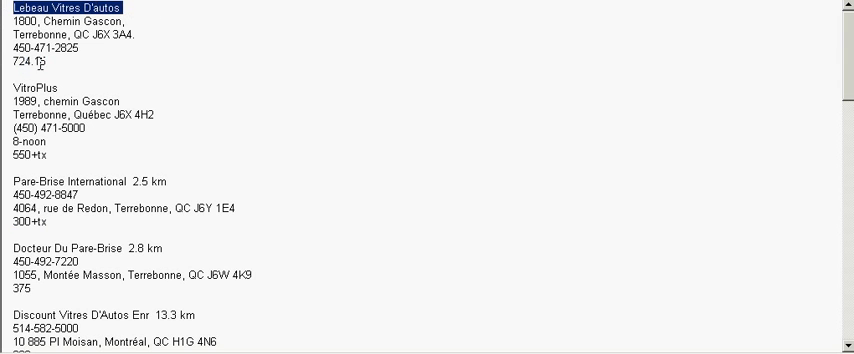
pyautogui.doubleClick(22, 210)
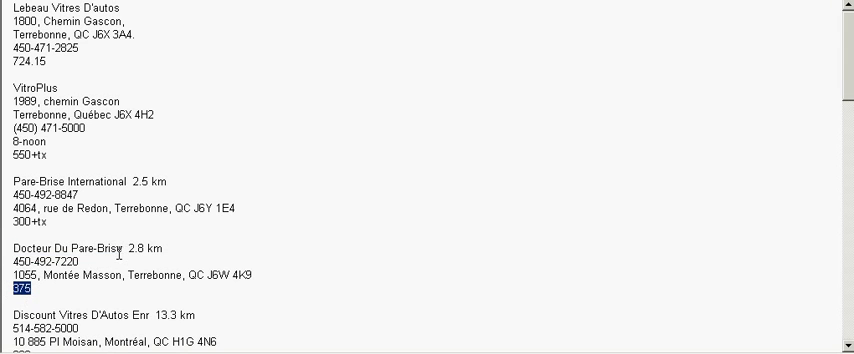
pyautogui.doubleClick(96, 248)
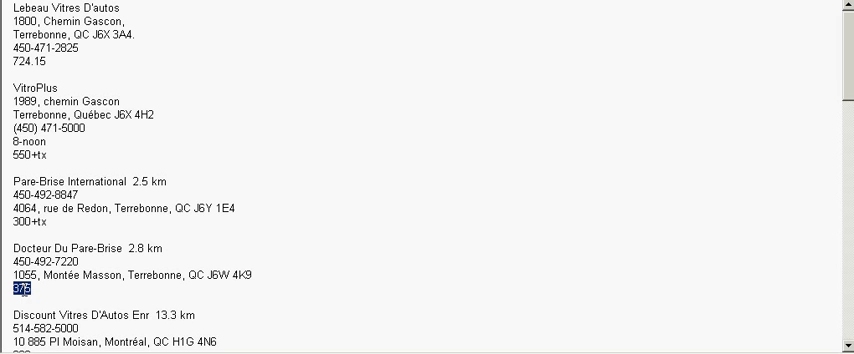
pyautogui.moveTo(190, 270)
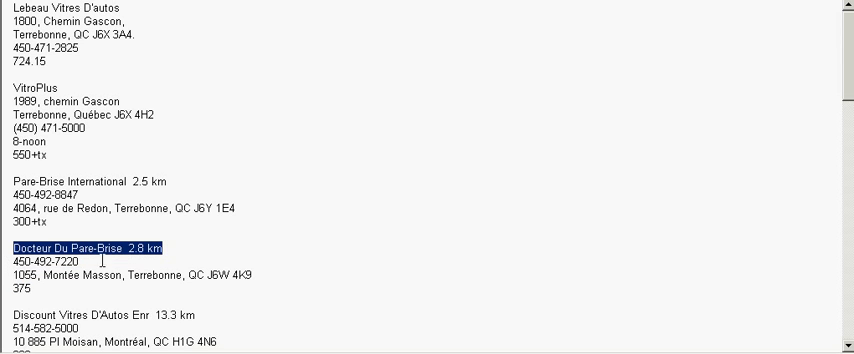
pyautogui.scroll(-3)
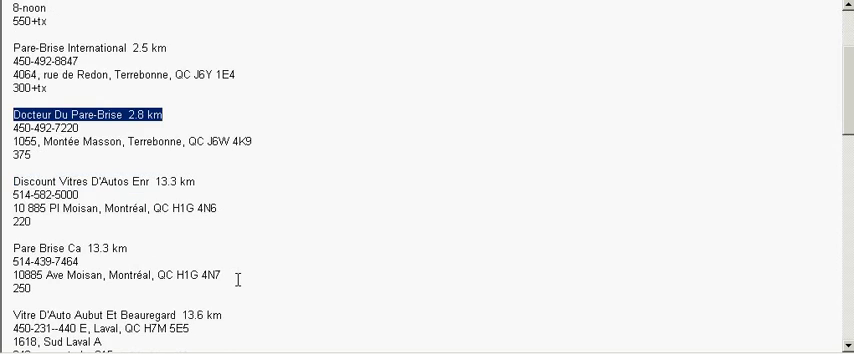
pyautogui.scroll(-3)
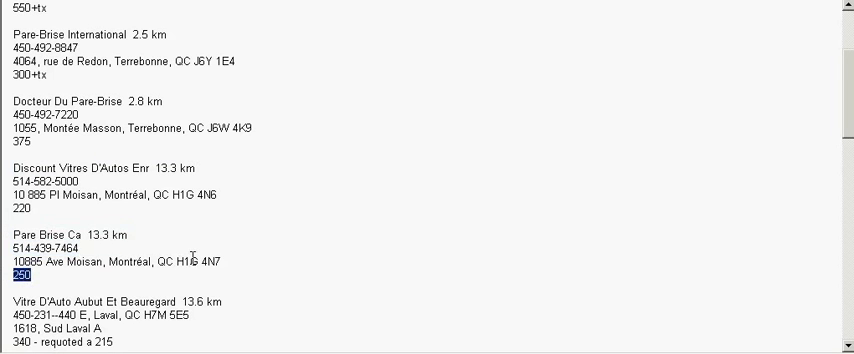
pyautogui.scroll(-3)
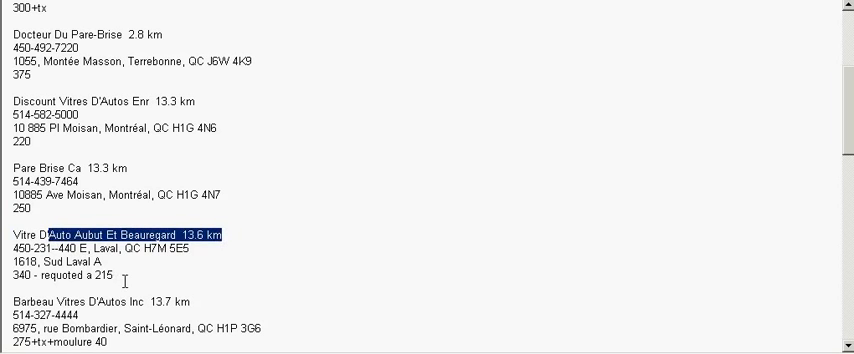
pyautogui.click(14, 282)
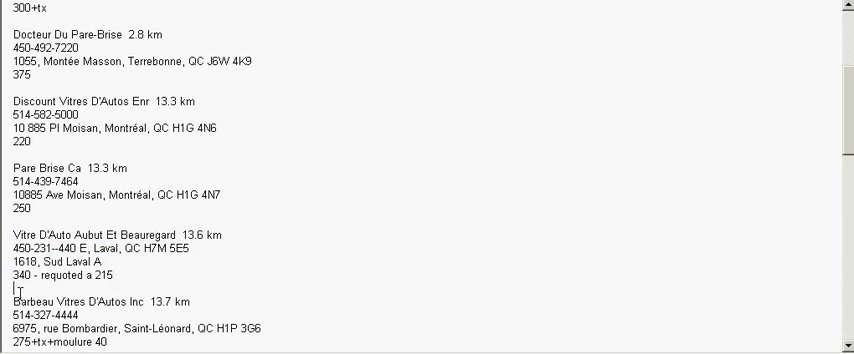
pyautogui.doubleClick(20, 272)
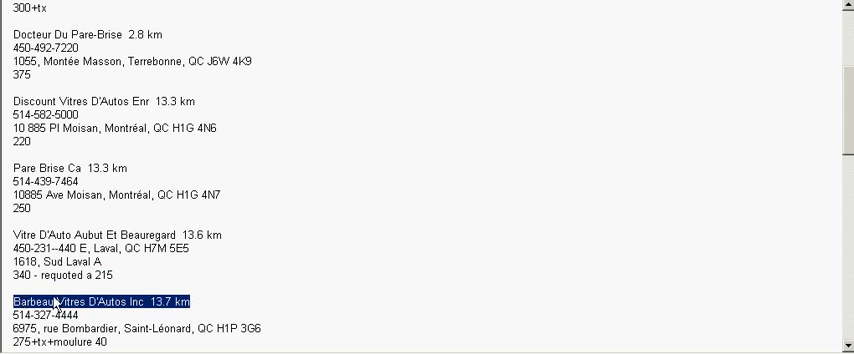
pyautogui.scroll(-3)
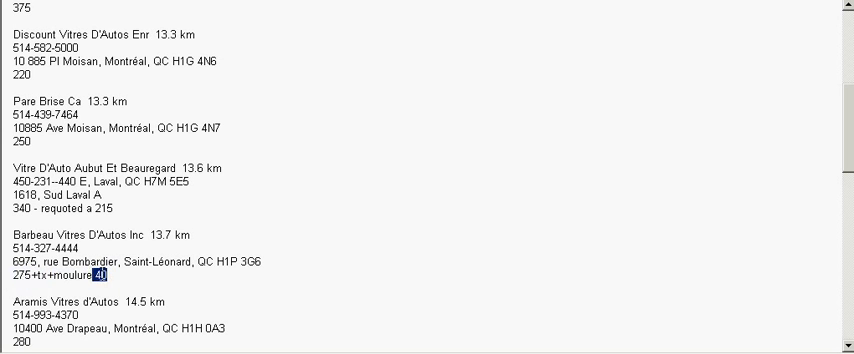
pyautogui.scroll(-3)
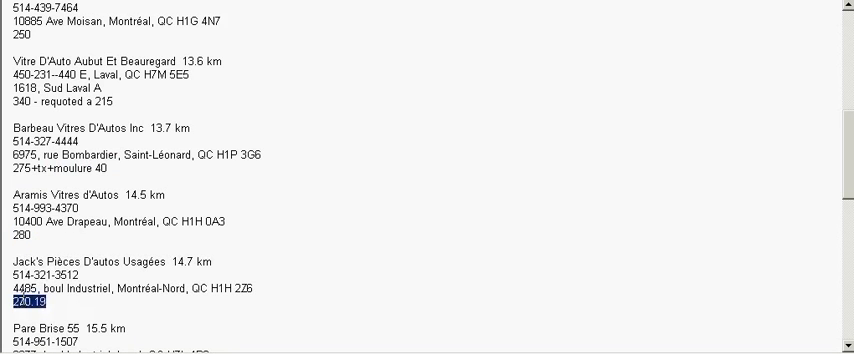
pyautogui.scroll(-3)
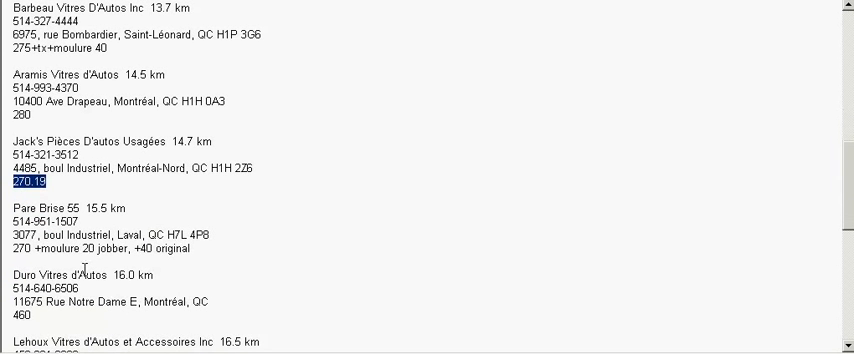
pyautogui.moveTo(4, 256)
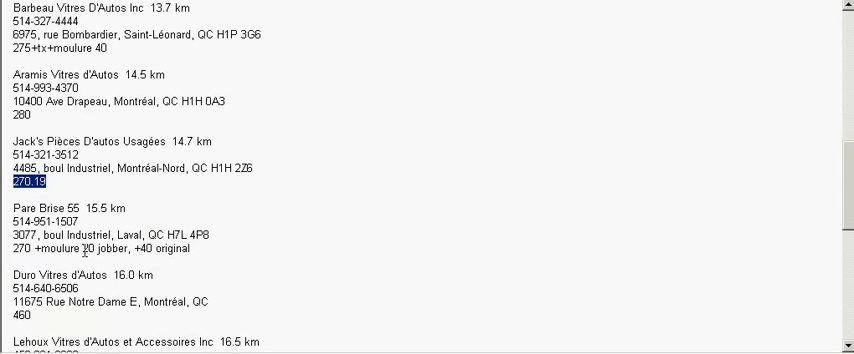
pyautogui.doubleClick(108, 248)
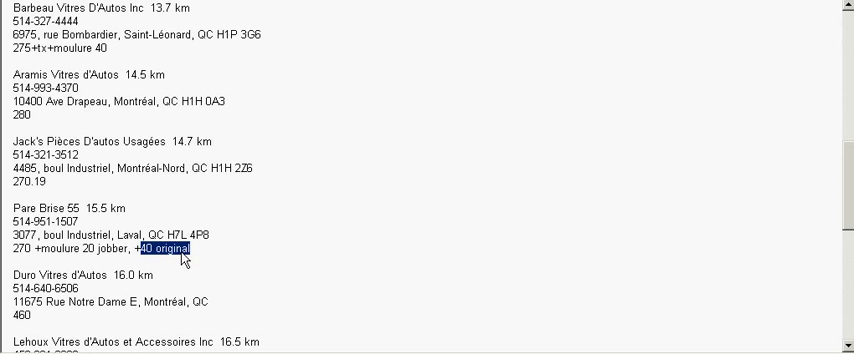
pyautogui.click(210, 248)
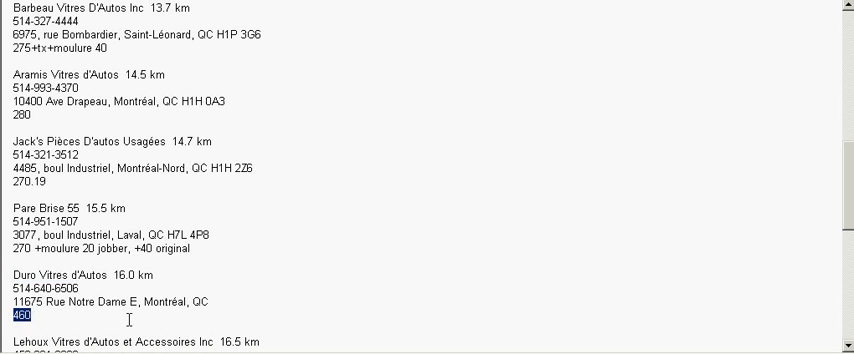
pyautogui.scroll(-3)
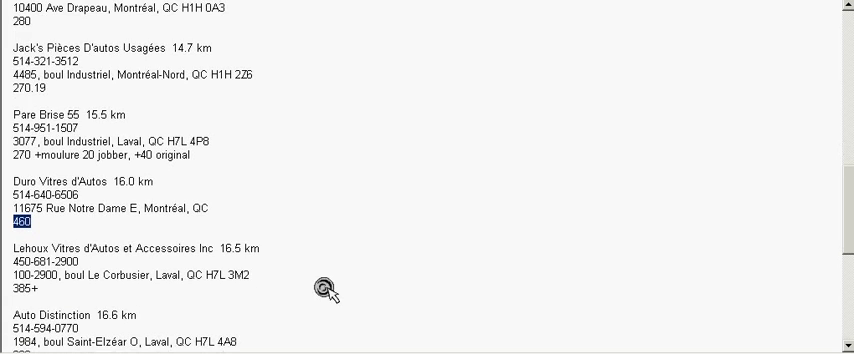
pyautogui.scroll(-3)
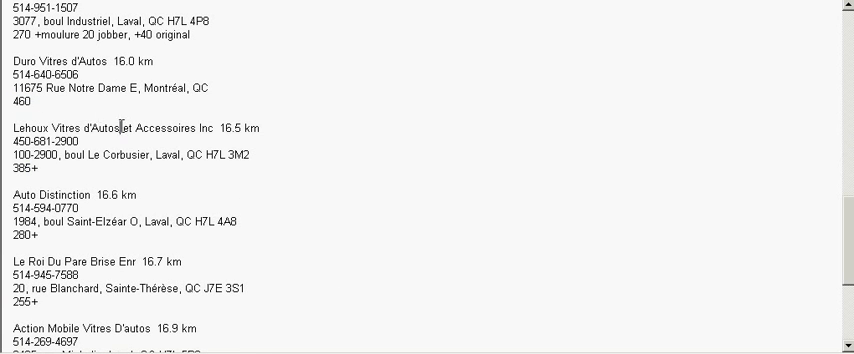
pyautogui.doubleClick(20, 168)
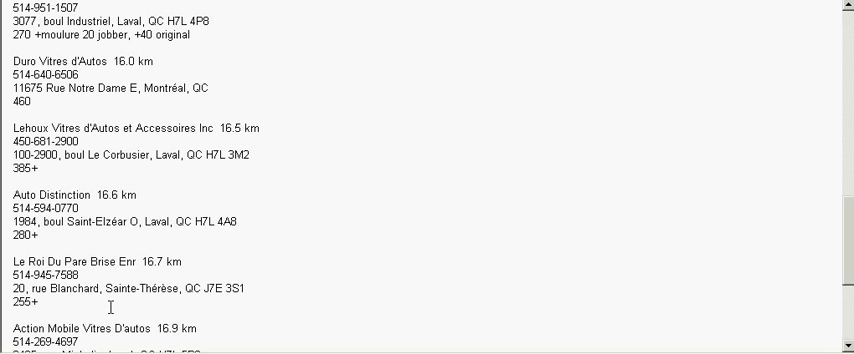
pyautogui.scroll(-3)
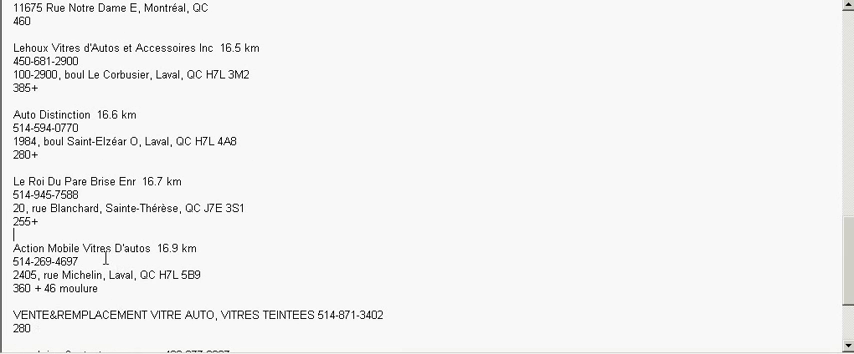
pyautogui.doubleClick(64, 248)
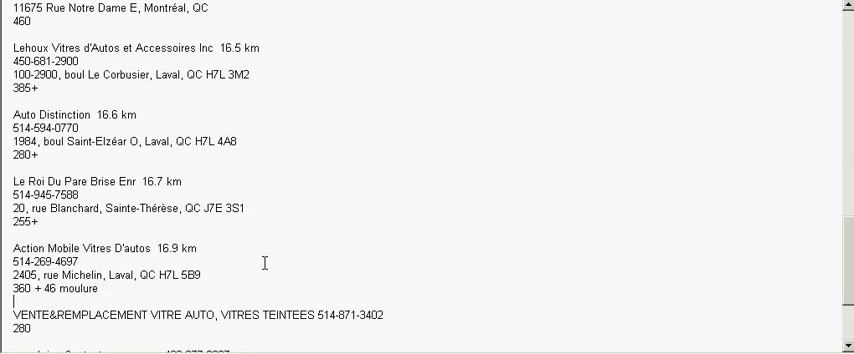
pyautogui.scroll(-3)
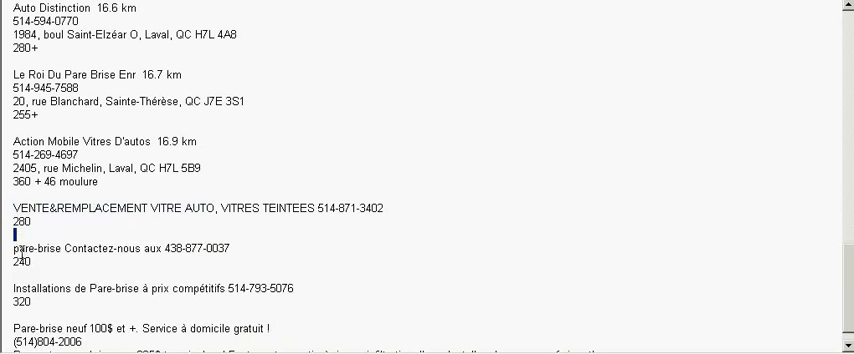
pyautogui.doubleClick(18, 262)
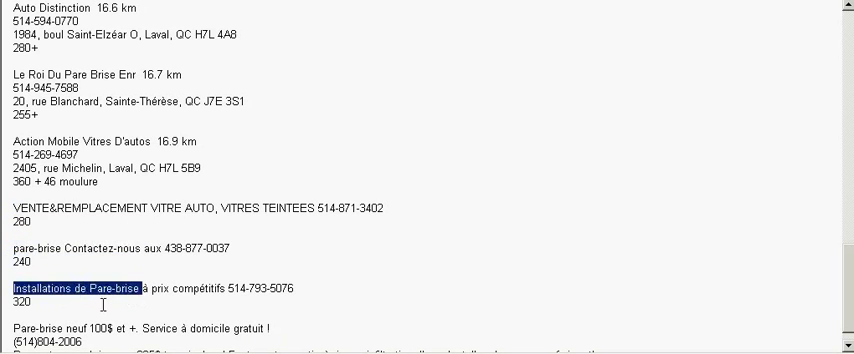
pyautogui.scroll(-3)
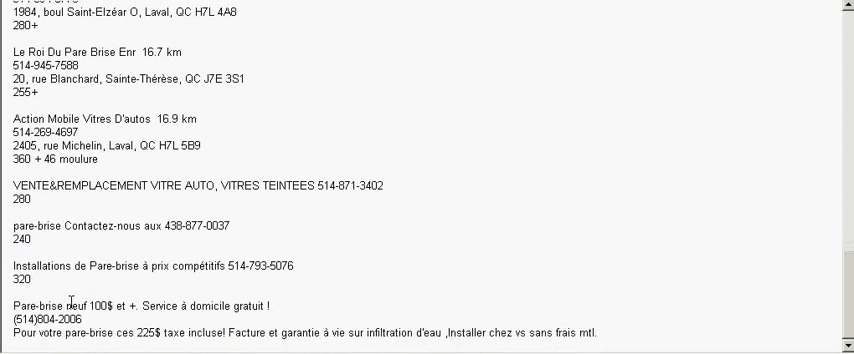
pyautogui.moveTo(72, 304); pyautogui.dragTo(148, 304)
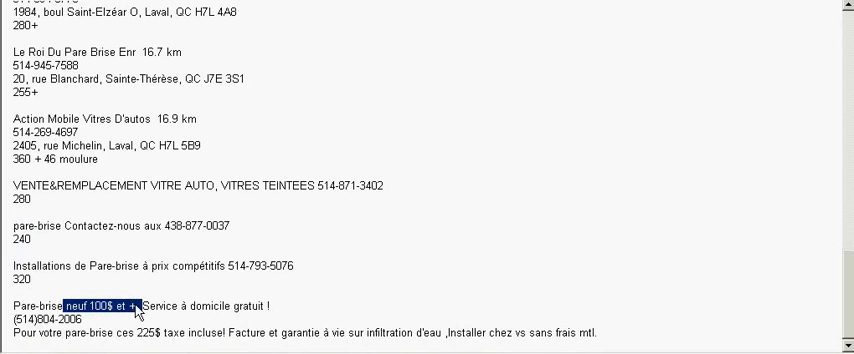
pyautogui.moveTo(90, 330)
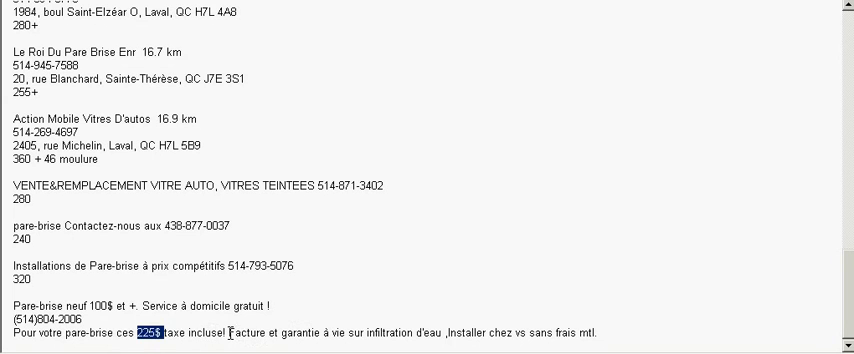
pyautogui.doubleClick(248, 332)
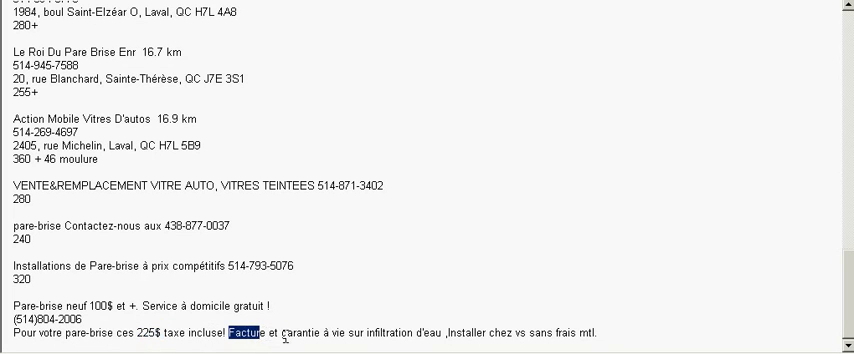
pyautogui.moveTo(288, 332); pyautogui.dragTo(470, 332)
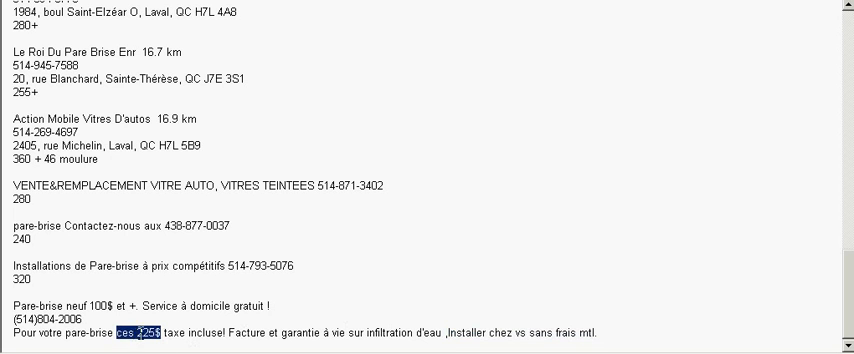
pyautogui.scroll(3)
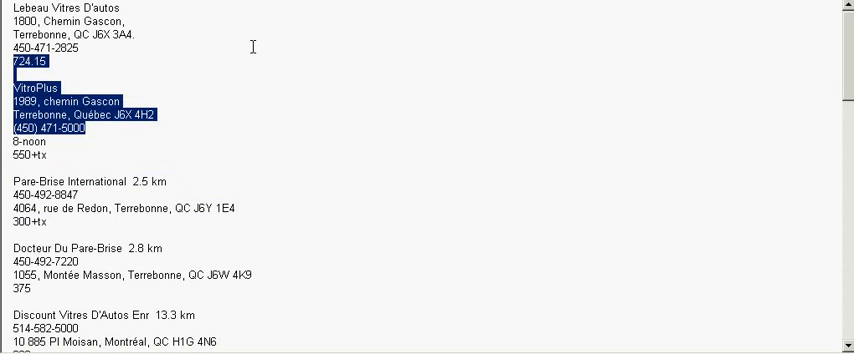
pyautogui.moveTo(204, 62)
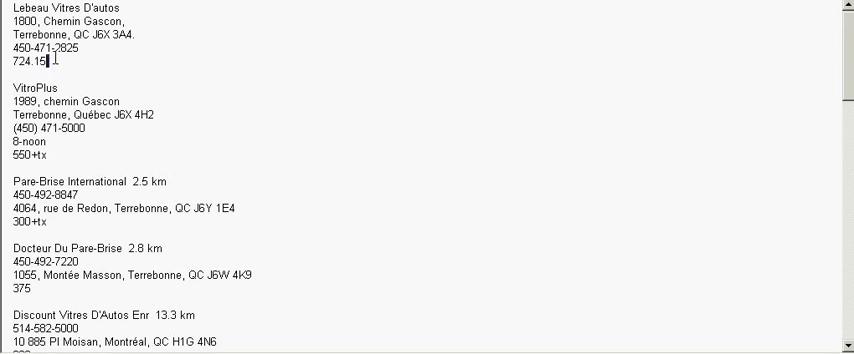
pyautogui.doubleClick(28, 64)
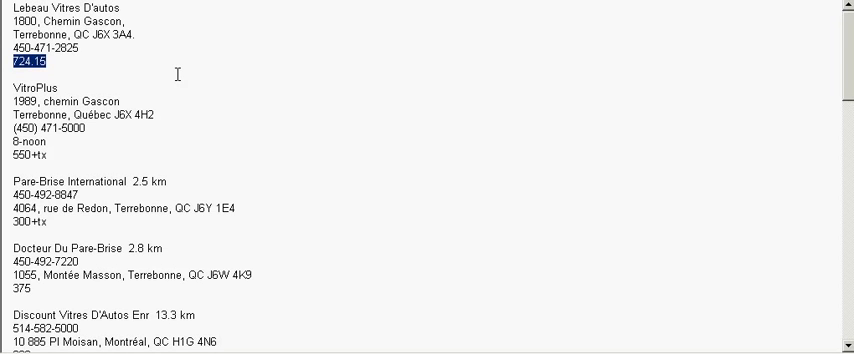
pyautogui.click(44, 64)
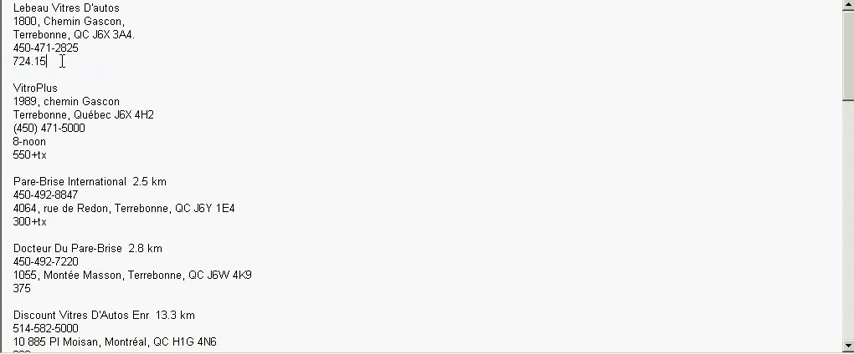
pyautogui.doubleClick(24, 62)
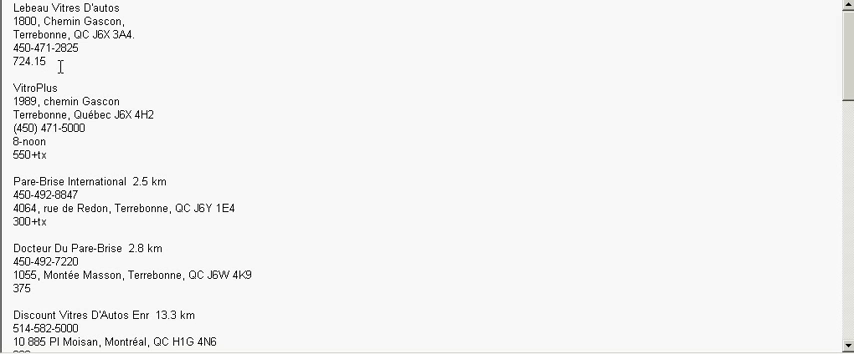
pyautogui.click(42, 60)
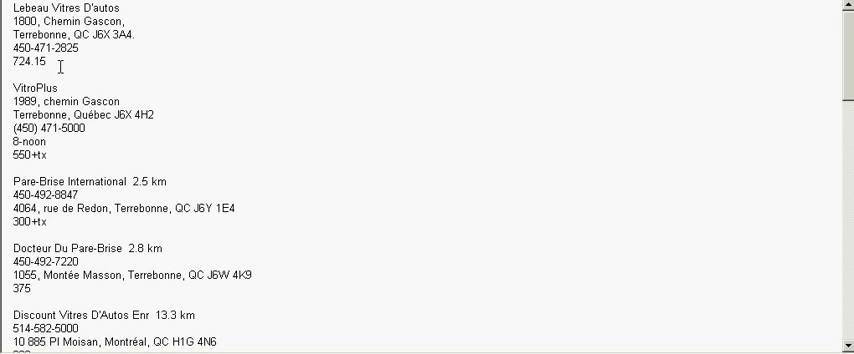
pyautogui.click(44, 62)
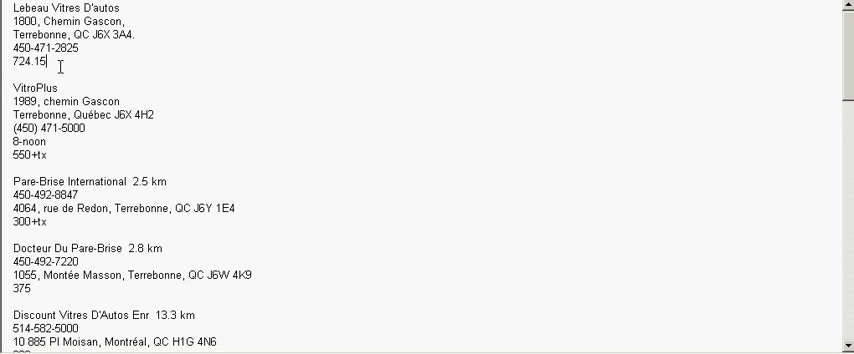
pyautogui.scroll(-3)
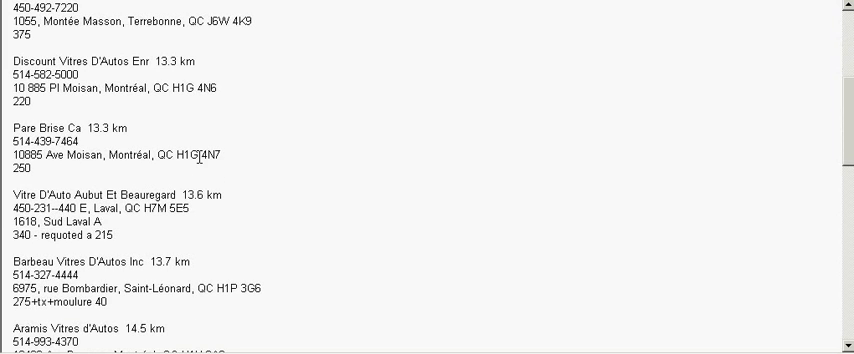
pyautogui.scroll(3)
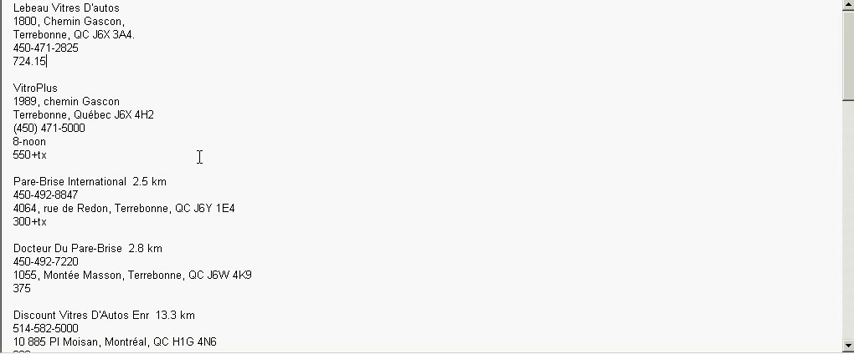
pyautogui.scroll(-3)
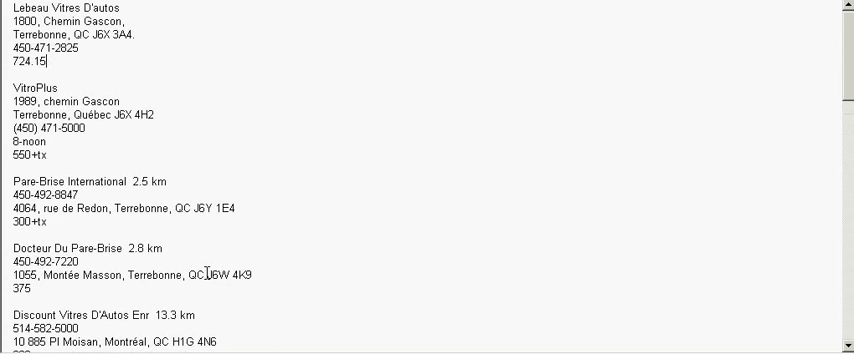
pyautogui.scroll(-3)
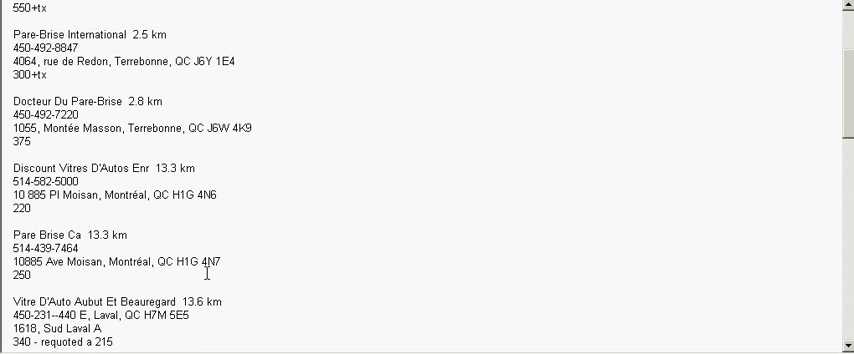
pyautogui.scroll(3)
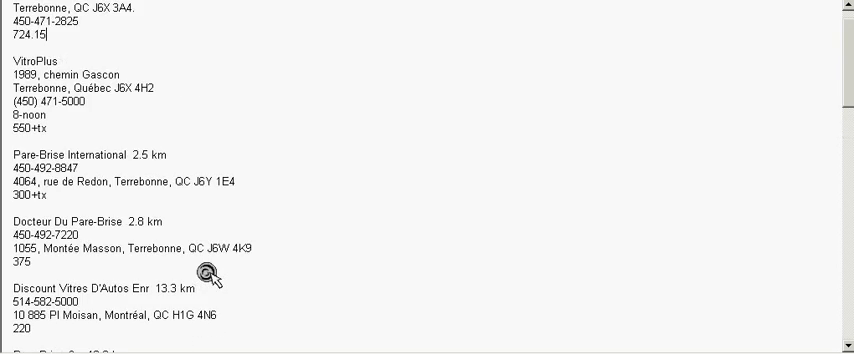
pyautogui.scroll(-3)
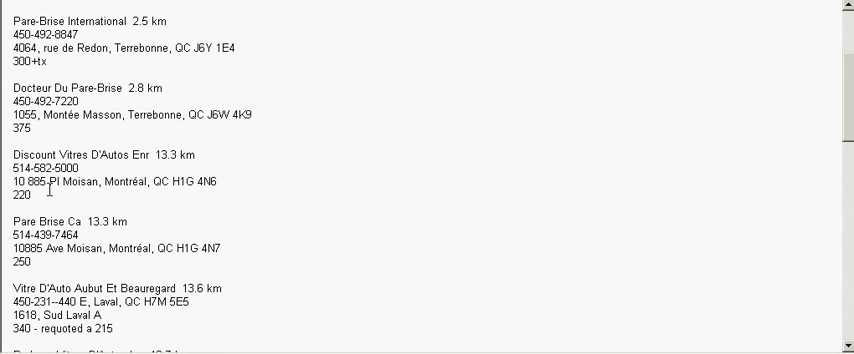
pyautogui.doubleClick(20, 196)
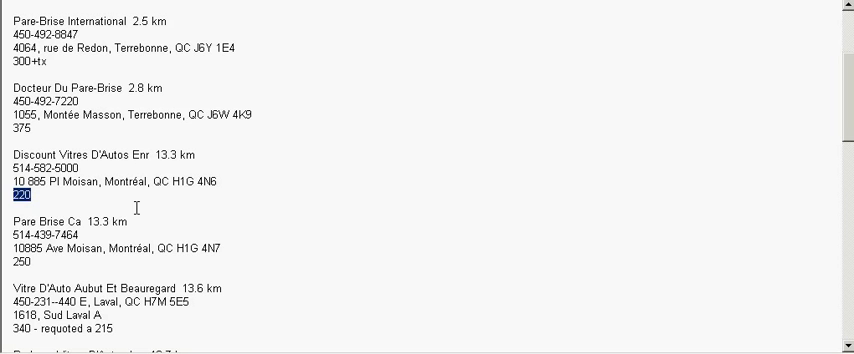
pyautogui.scroll(-3)
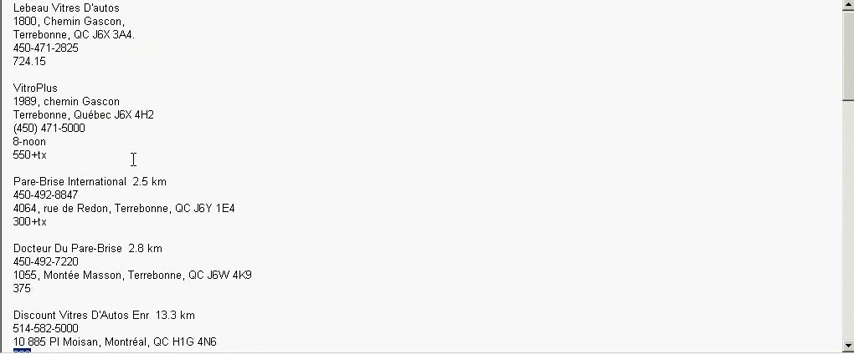
pyautogui.doubleClick(48, 8)
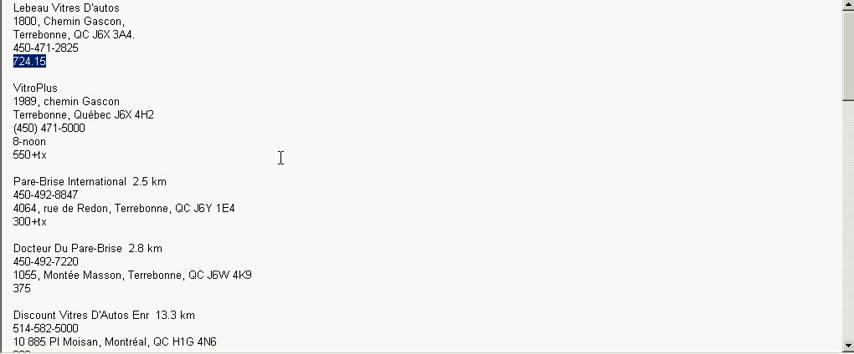
pyautogui.scroll(-3)
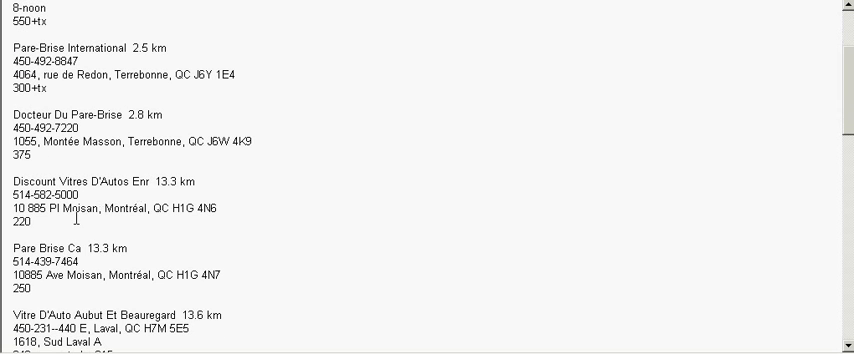
pyautogui.doubleClick(20, 222)
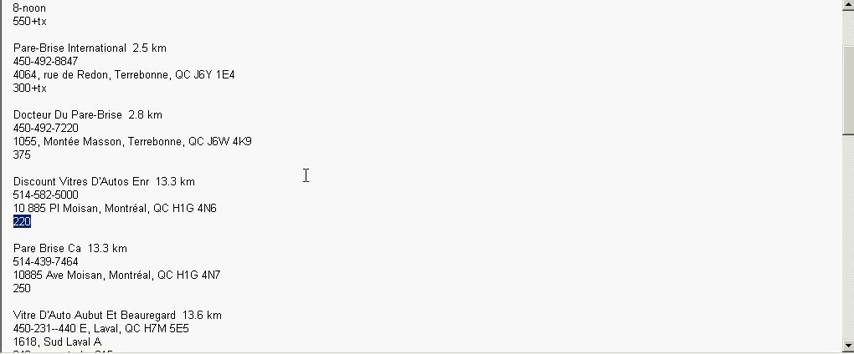
pyautogui.scroll(-3)
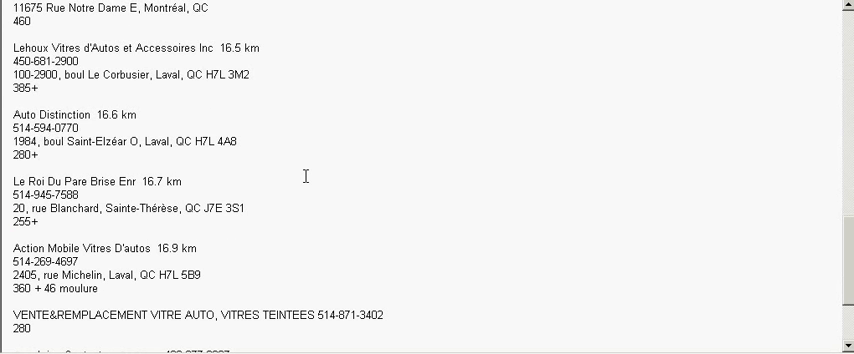
pyautogui.scroll(-3)
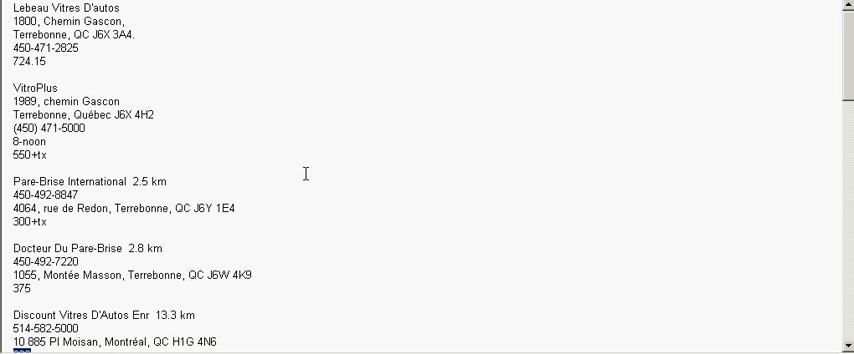
pyautogui.moveTo(324, 188)
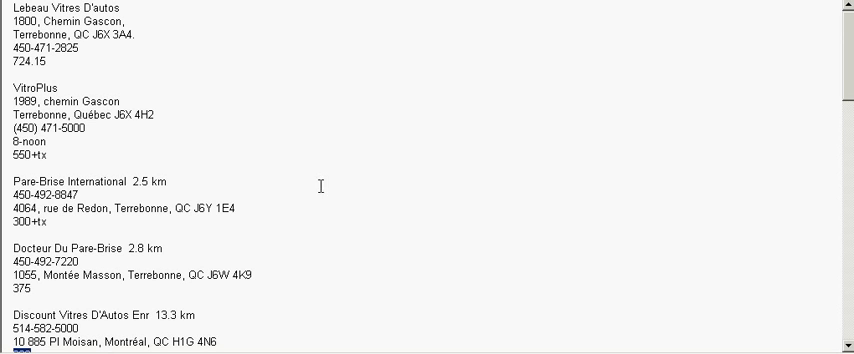